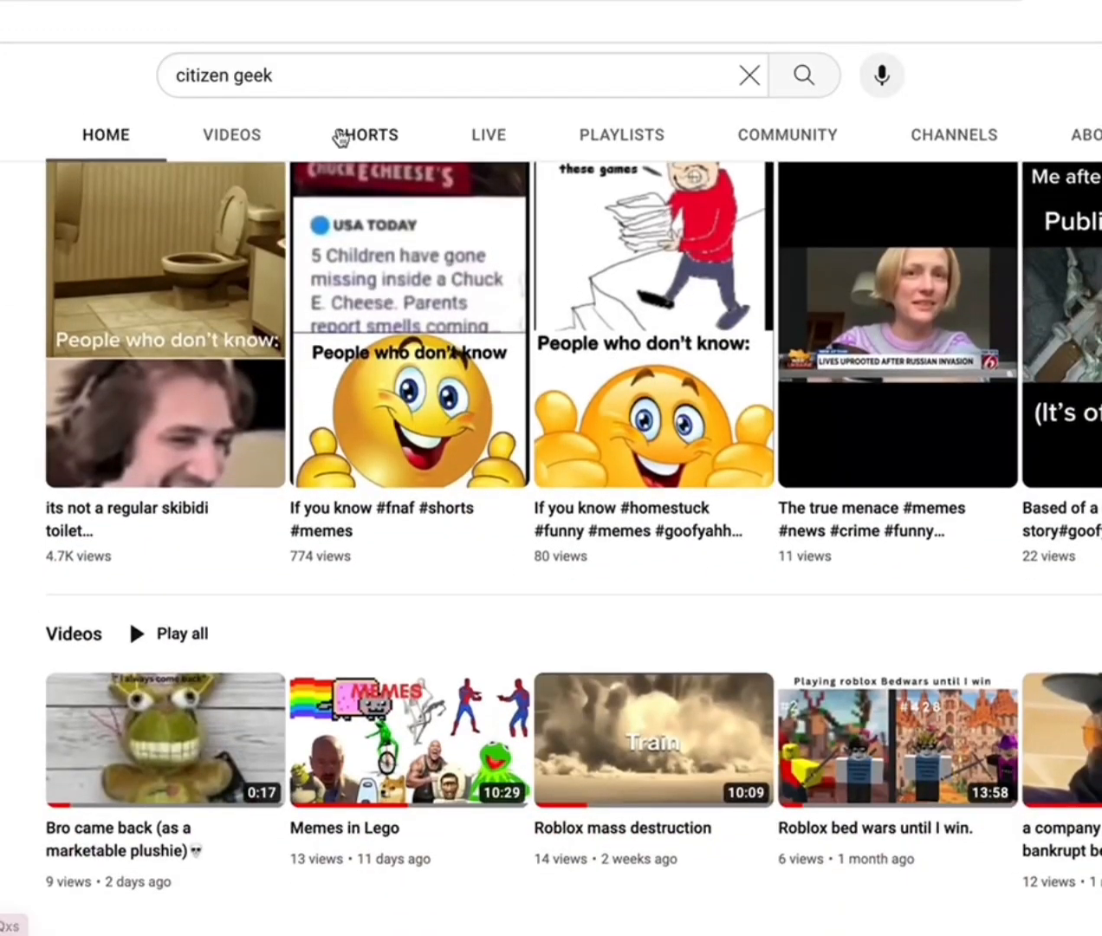
- Browse the Citizen Geek channel's Videos list, then switch to its Shorts collection
{"action": "left_click", "coordinate": [232, 136]}
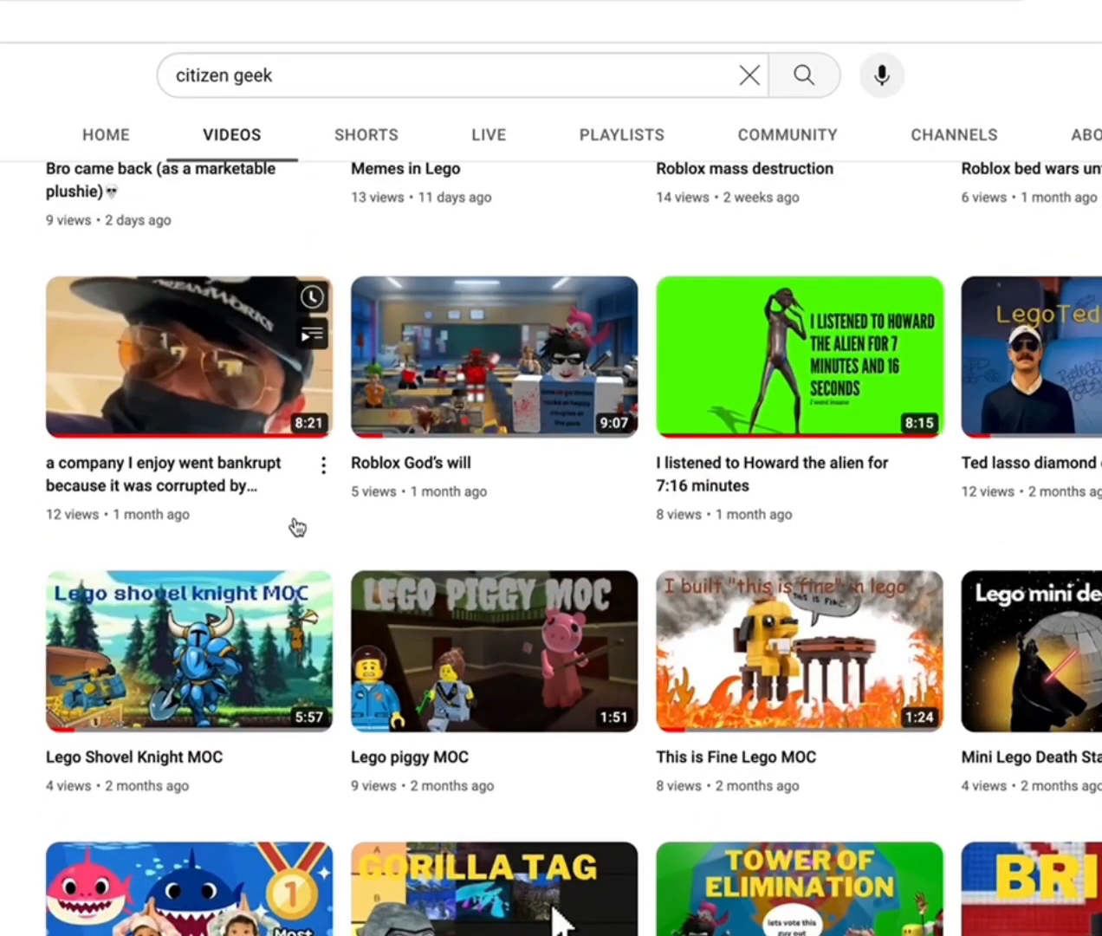
{"action": "scroll", "scroll_direction": "up", "scroll_amount": 3}
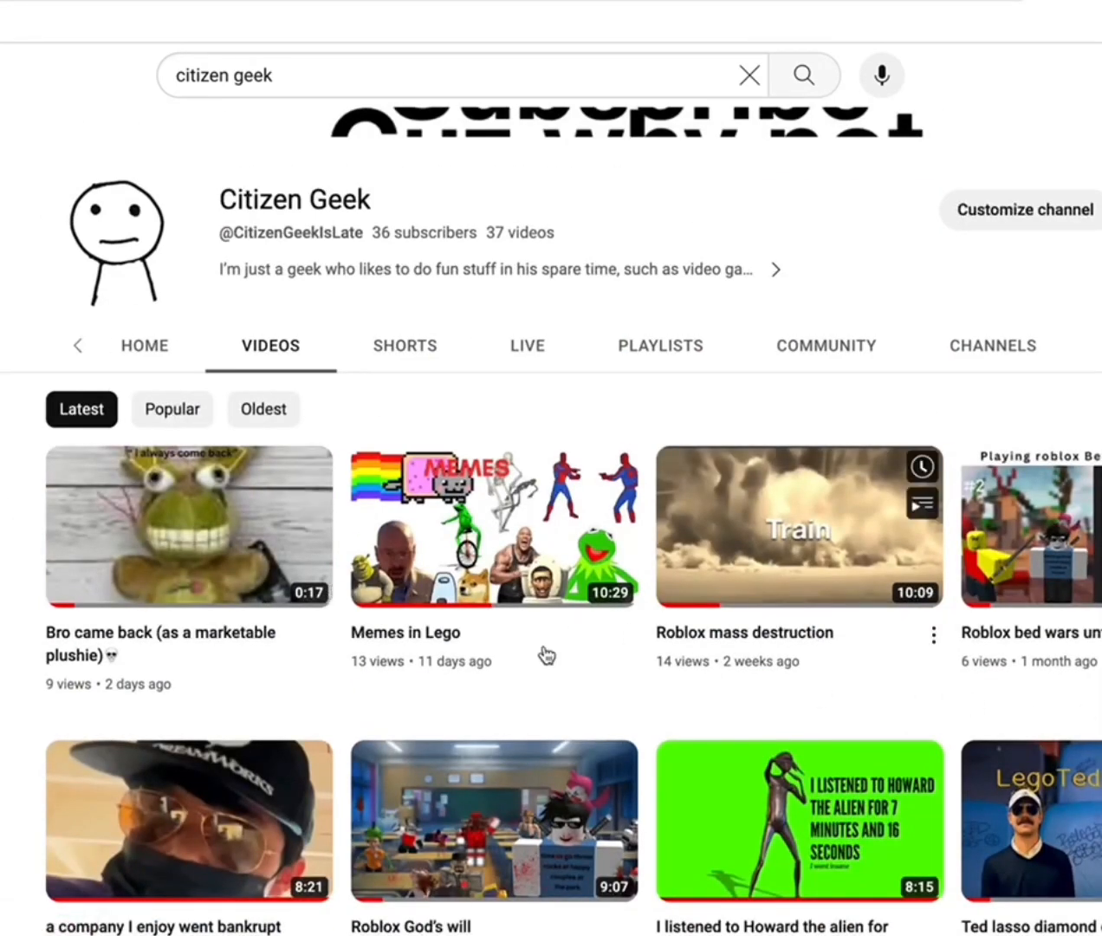
{"action": "left_click", "coordinate": [404, 344]}
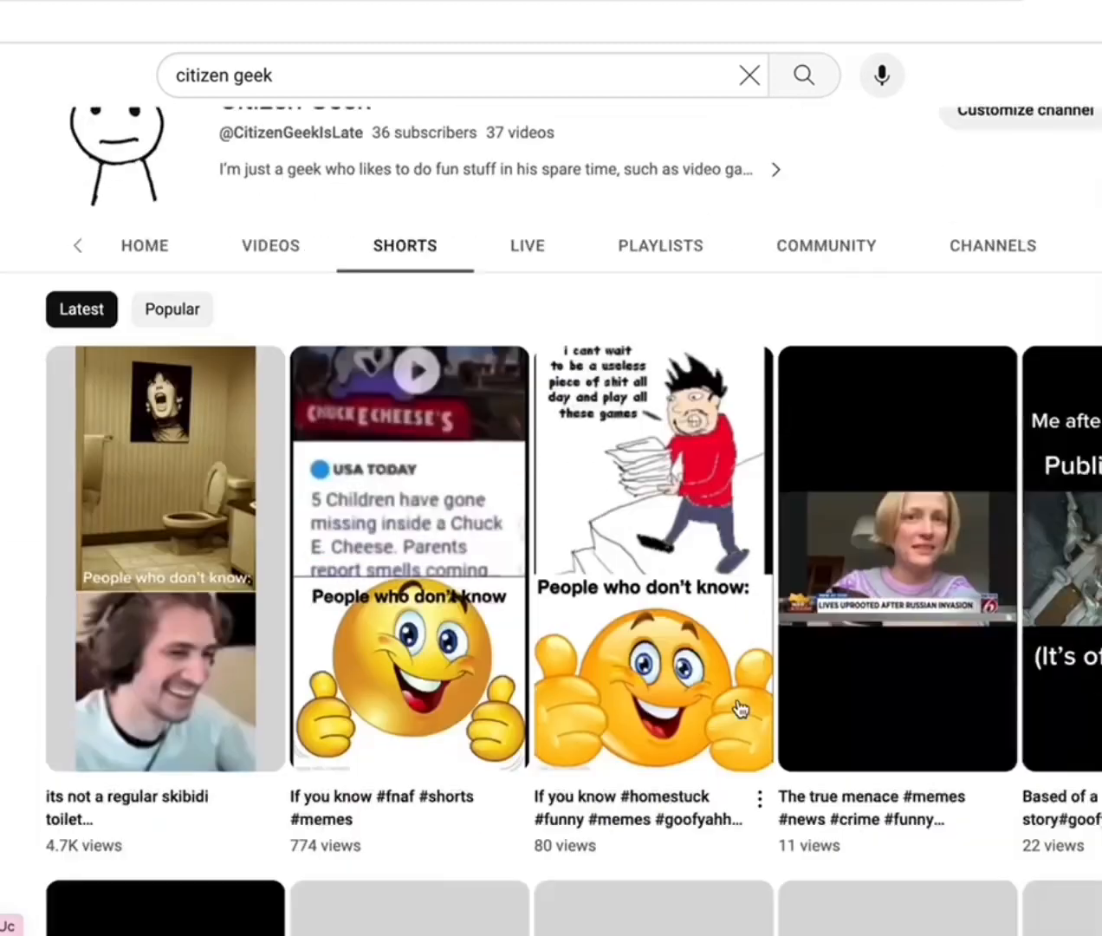
{"action": "scroll", "scroll_direction": "down", "scroll_amount": 3}
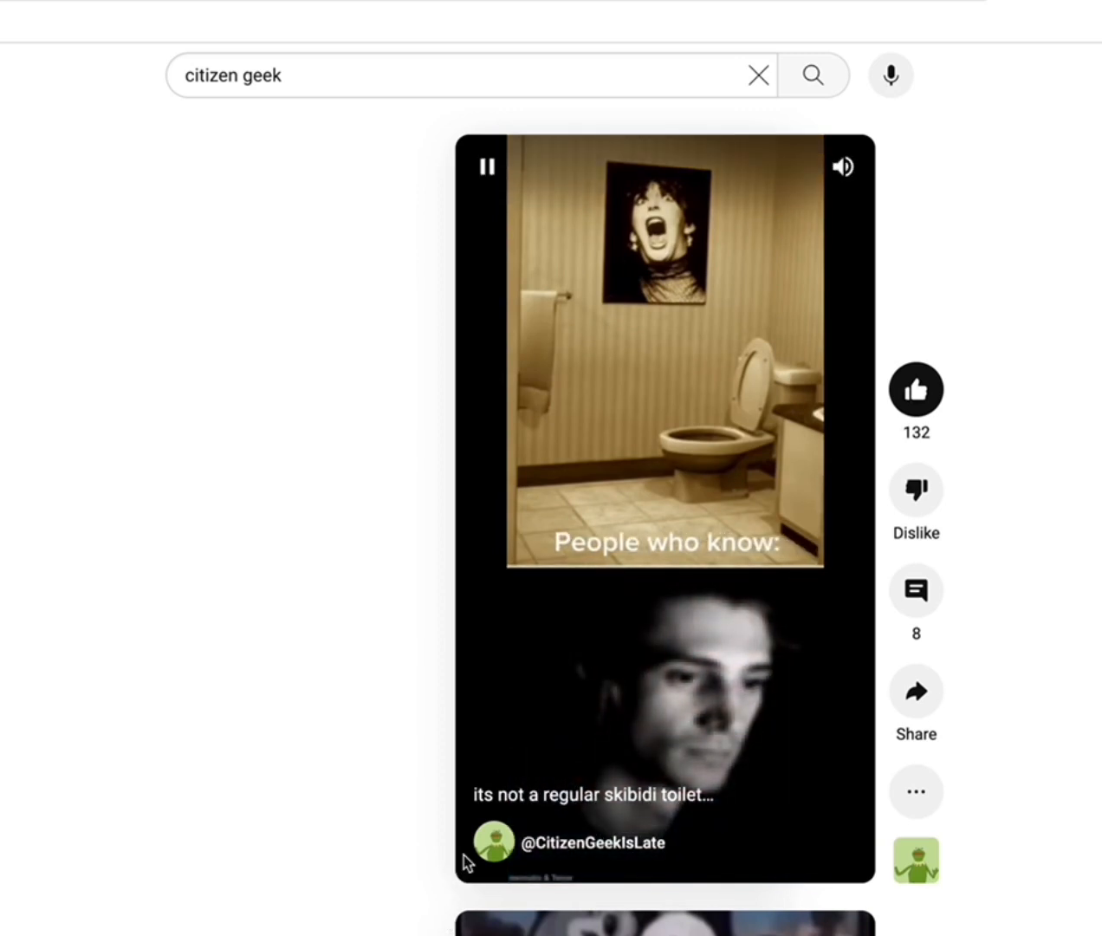
- View the short's comments, then search YouTube for 'skibidi toilet' to reach the DaFuq!?Boom! Shorts
{"action": "left_click", "coordinate": [915, 589]}
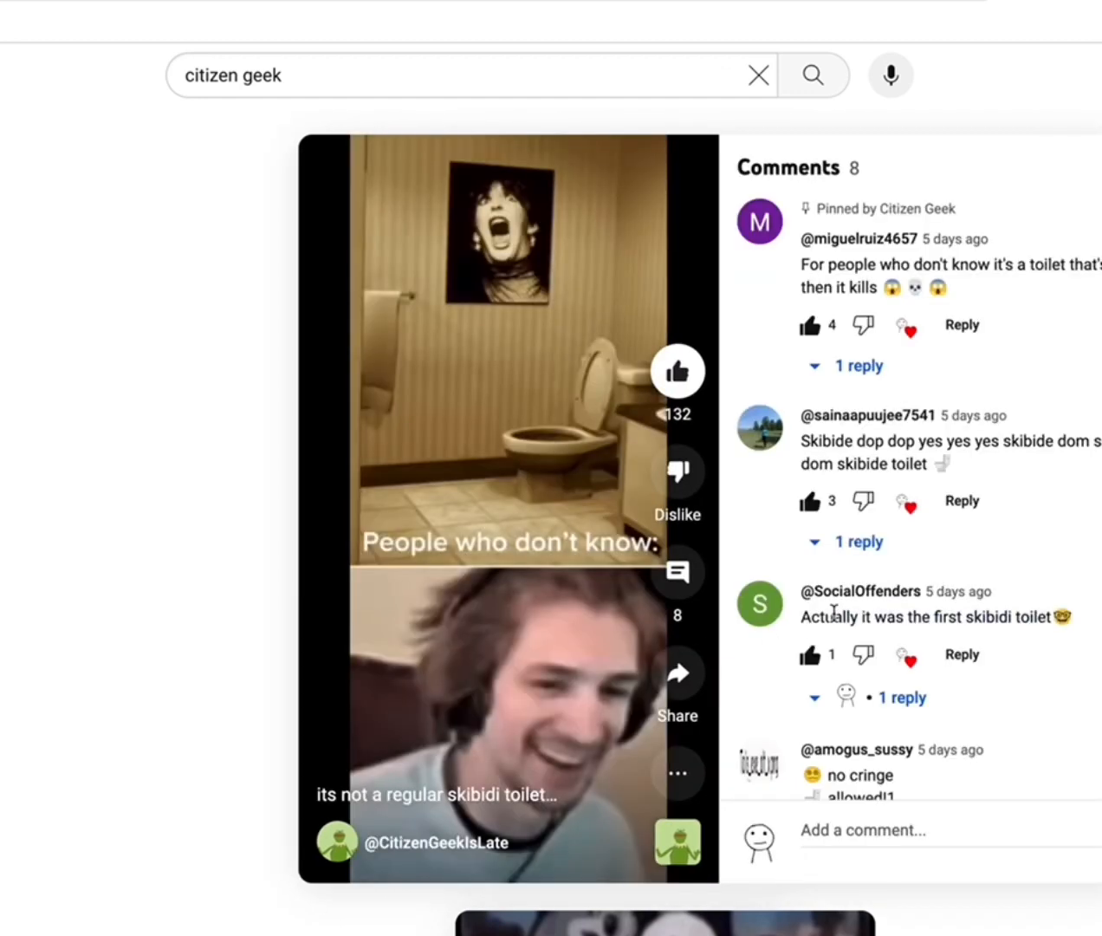
{"action": "scroll", "scroll_direction": "down", "scroll_amount": 3}
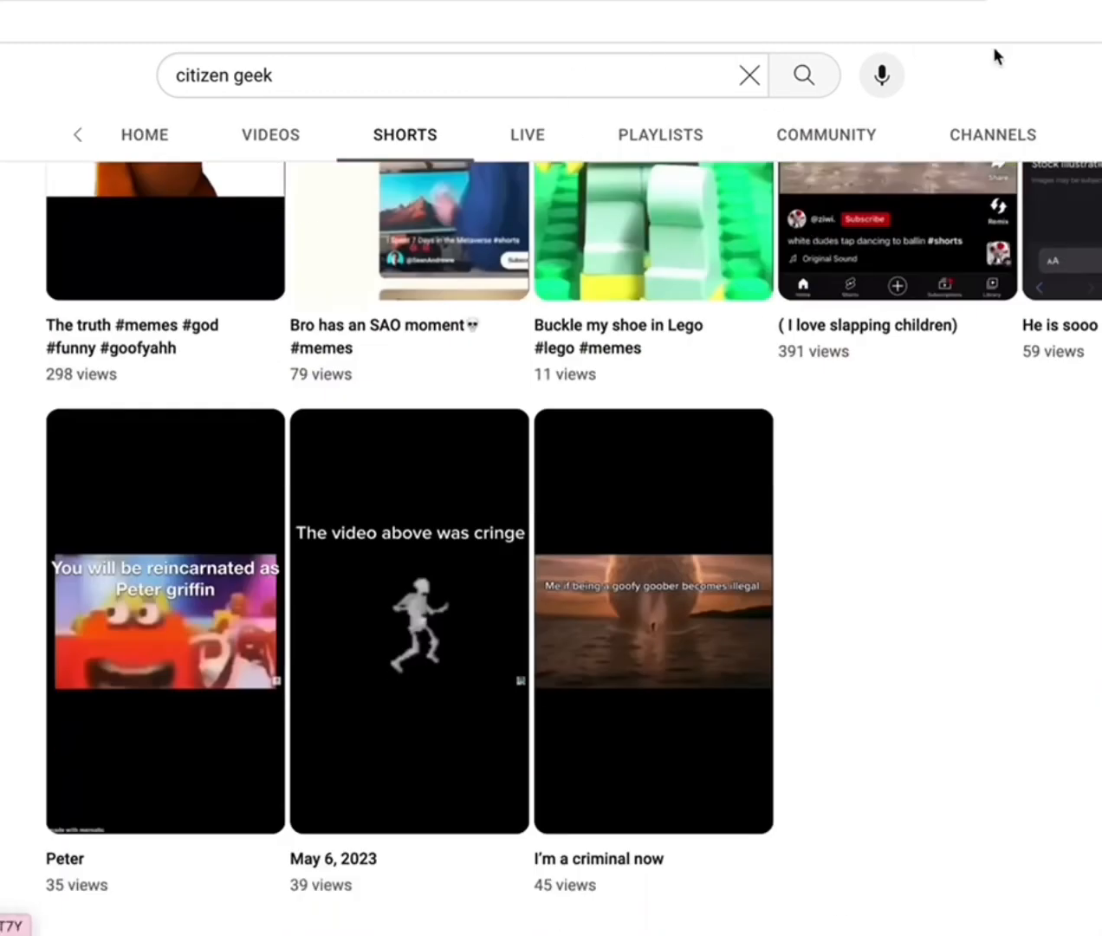
{"action": "type", "text": "skibifi"}
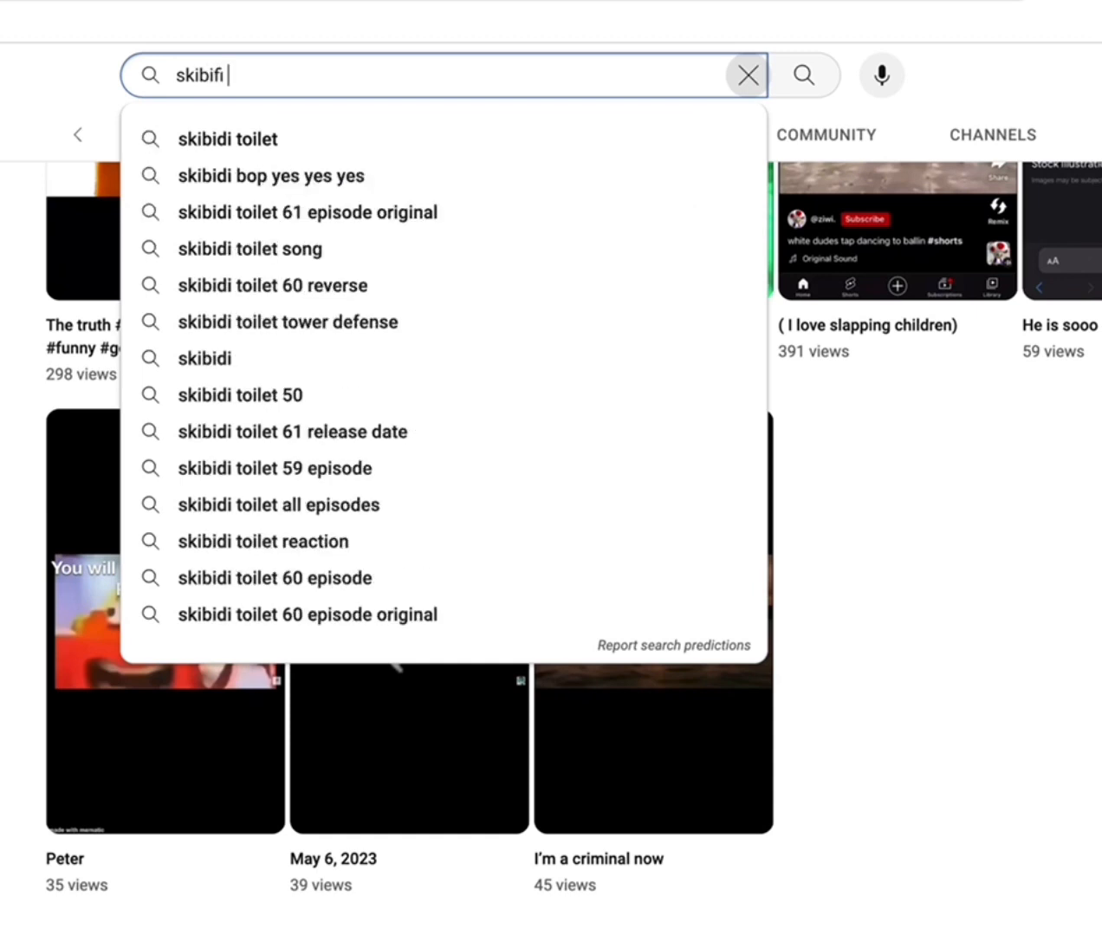
{"action": "type", "text": "skibidi yoi"}
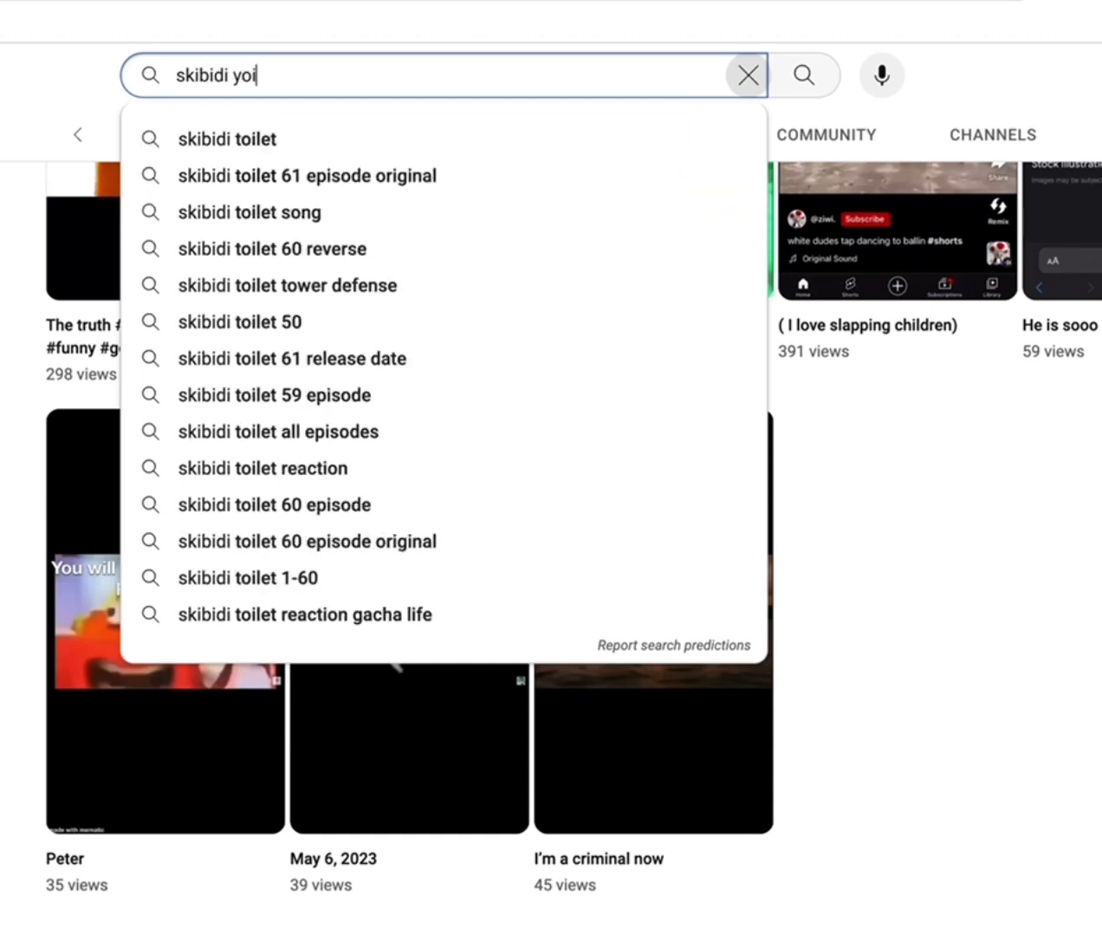
{"action": "left_click", "coordinate": [225, 138]}
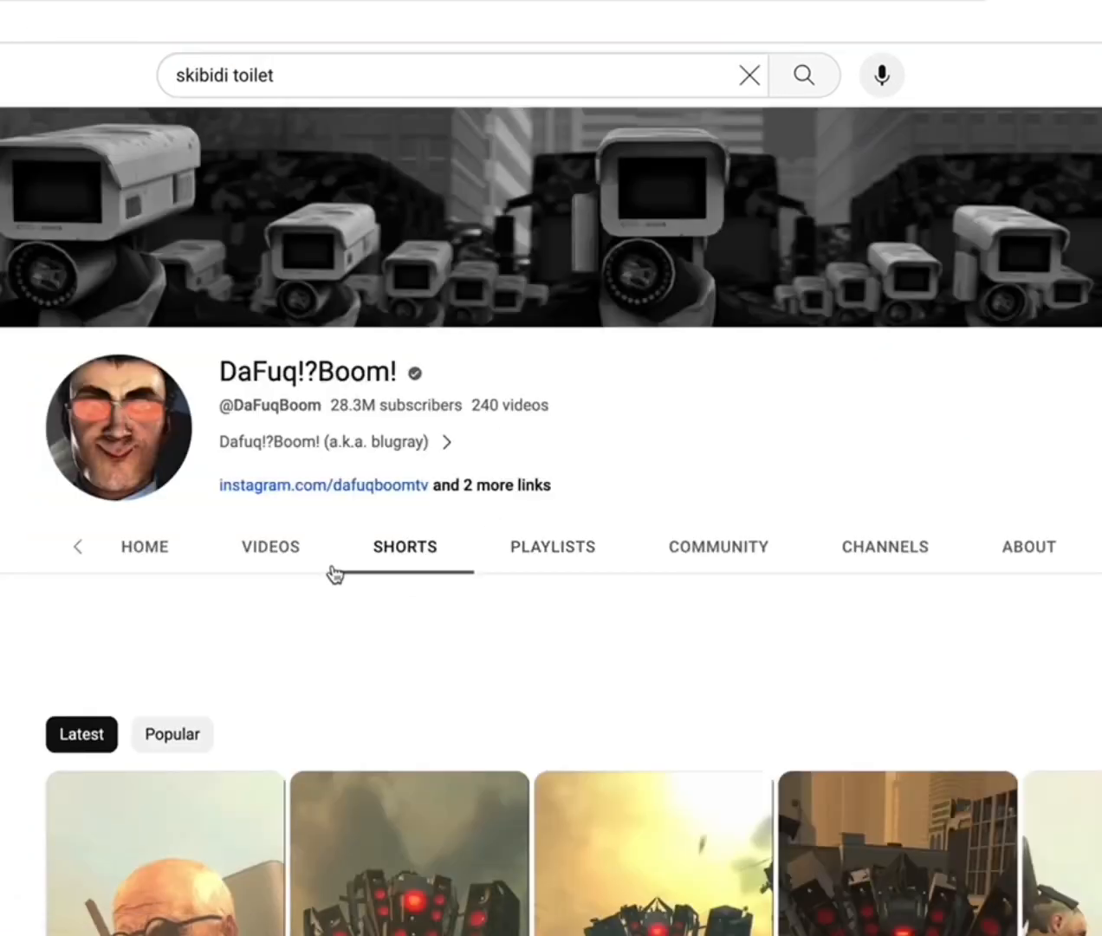
- Play the original 'skibidi toilet' short with 99M views from the DaFuq!?Boom! grid
{"action": "scroll", "scroll_direction": "down", "scroll_amount": 3}
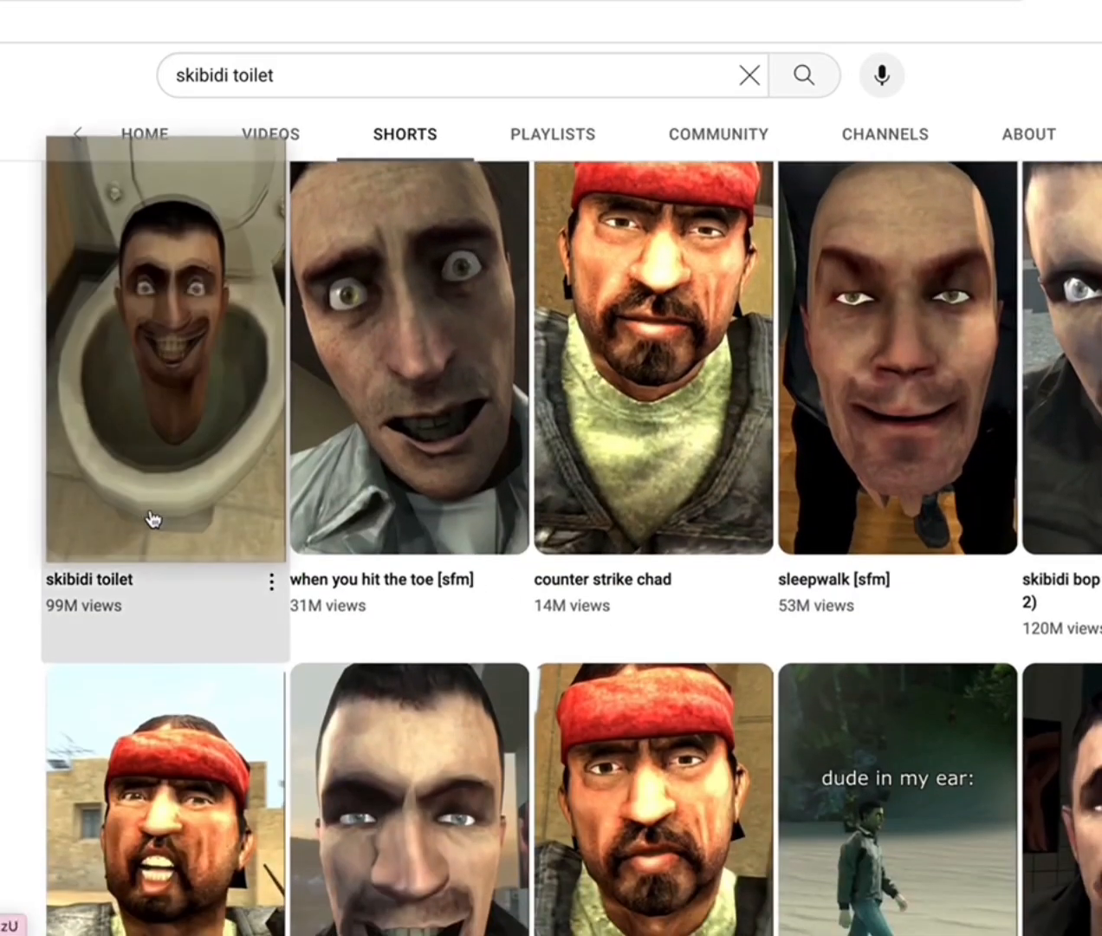
{"action": "left_click", "coordinate": [163, 350]}
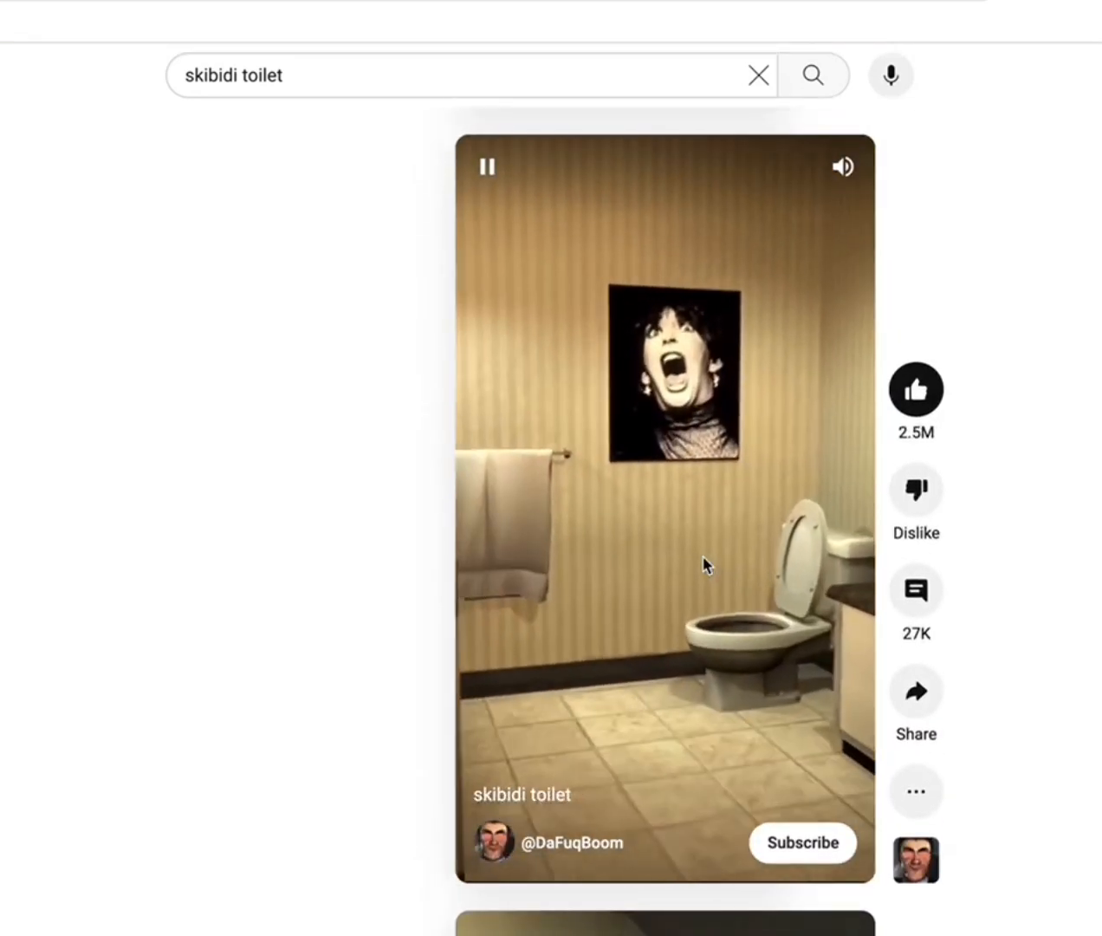
- Scroll through the Shorts player to watch the next several shorts after skibidi toilet
{"action": "scroll", "scroll_direction": "down", "scroll_amount": 3}
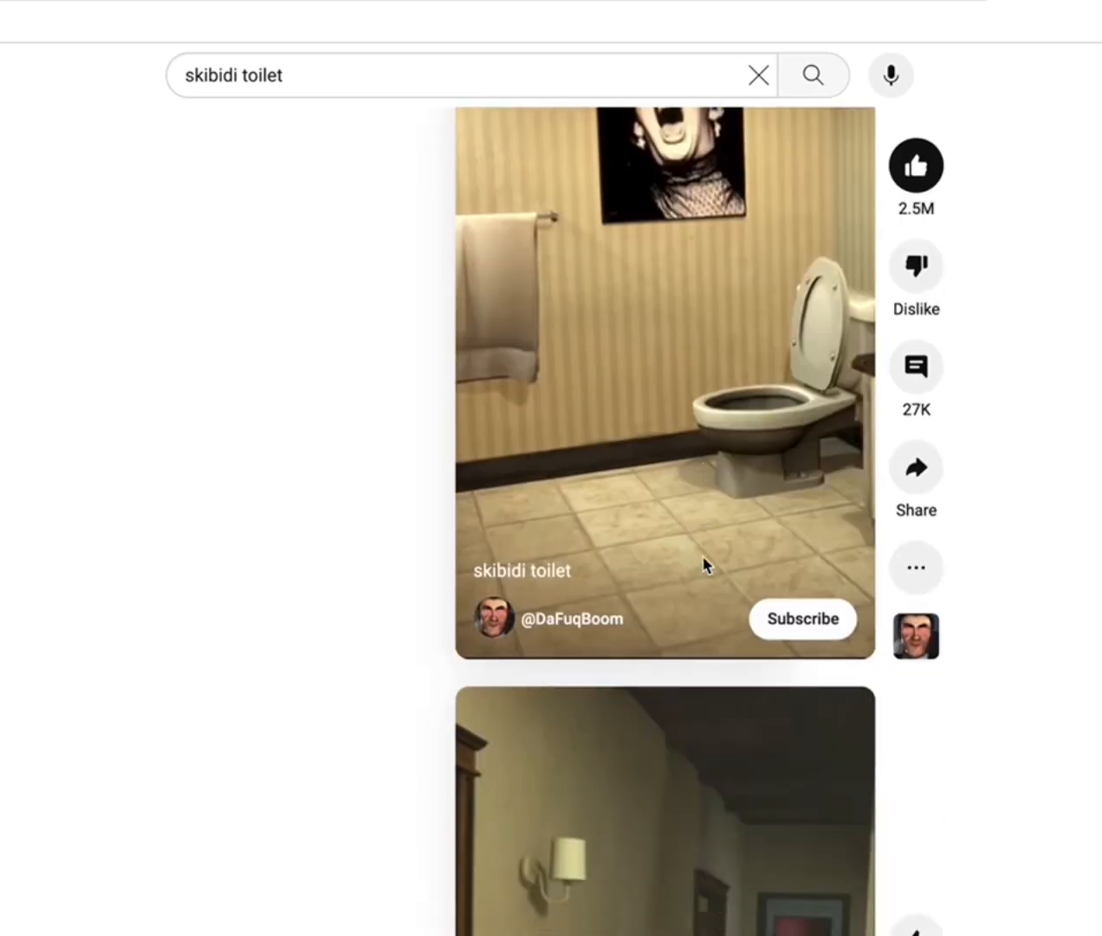
{"action": "scroll", "scroll_direction": "down", "scroll_amount": 3}
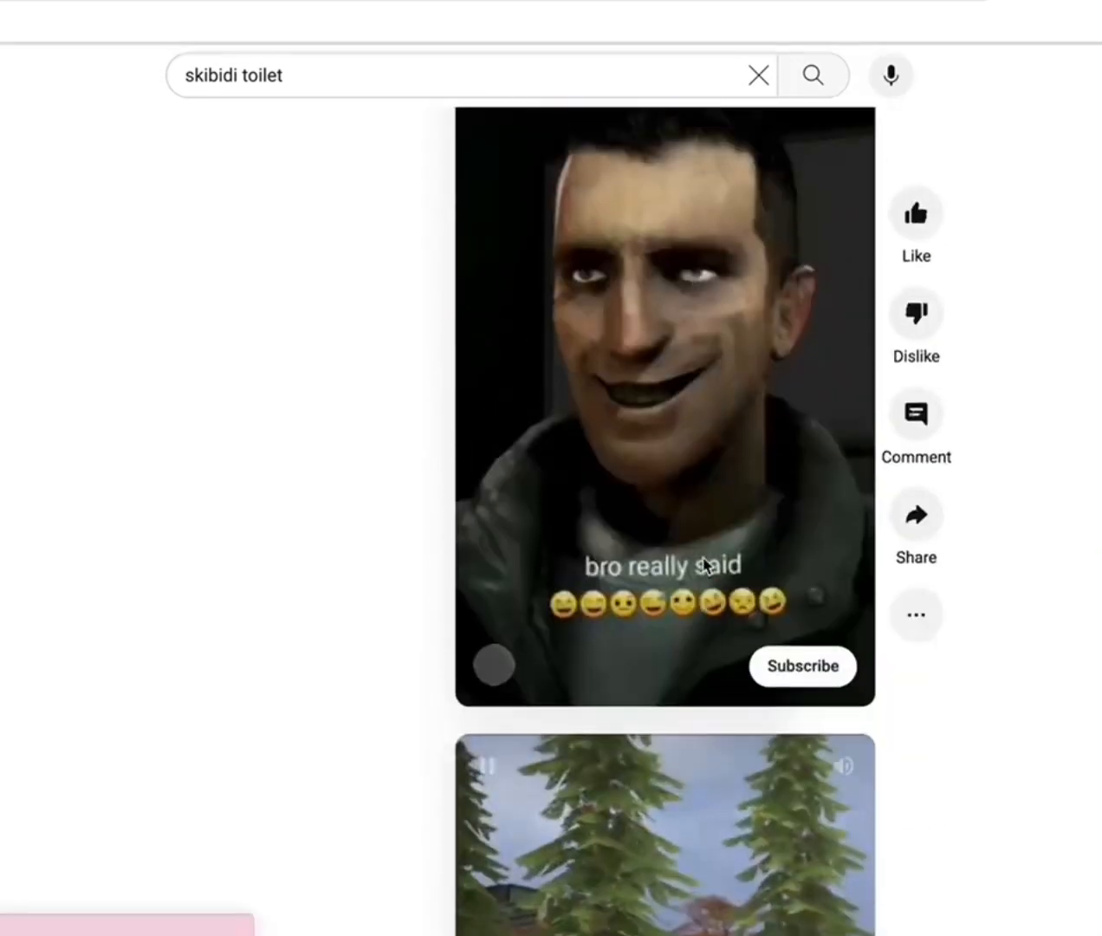
{"action": "scroll", "scroll_direction": "down", "scroll_amount": 3}
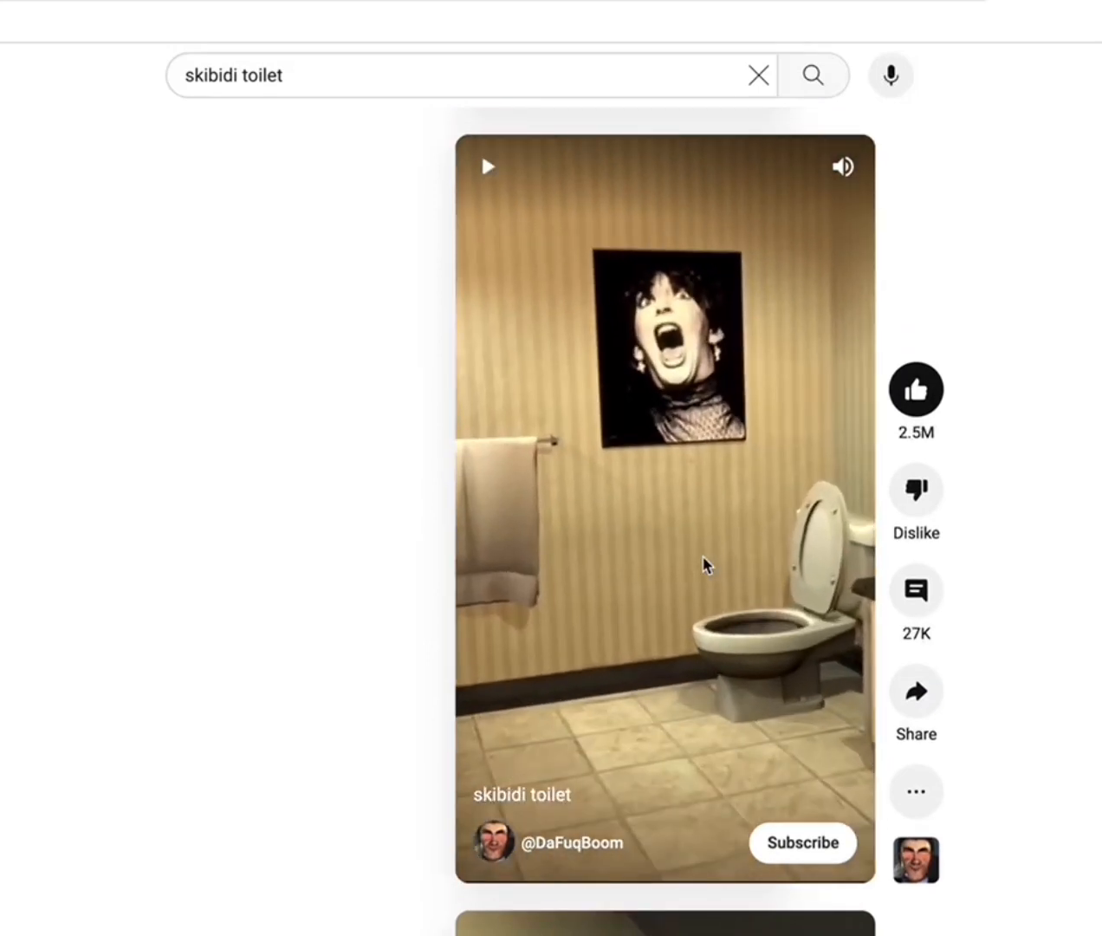
{"action": "scroll", "scroll_direction": "down", "scroll_amount": 3}
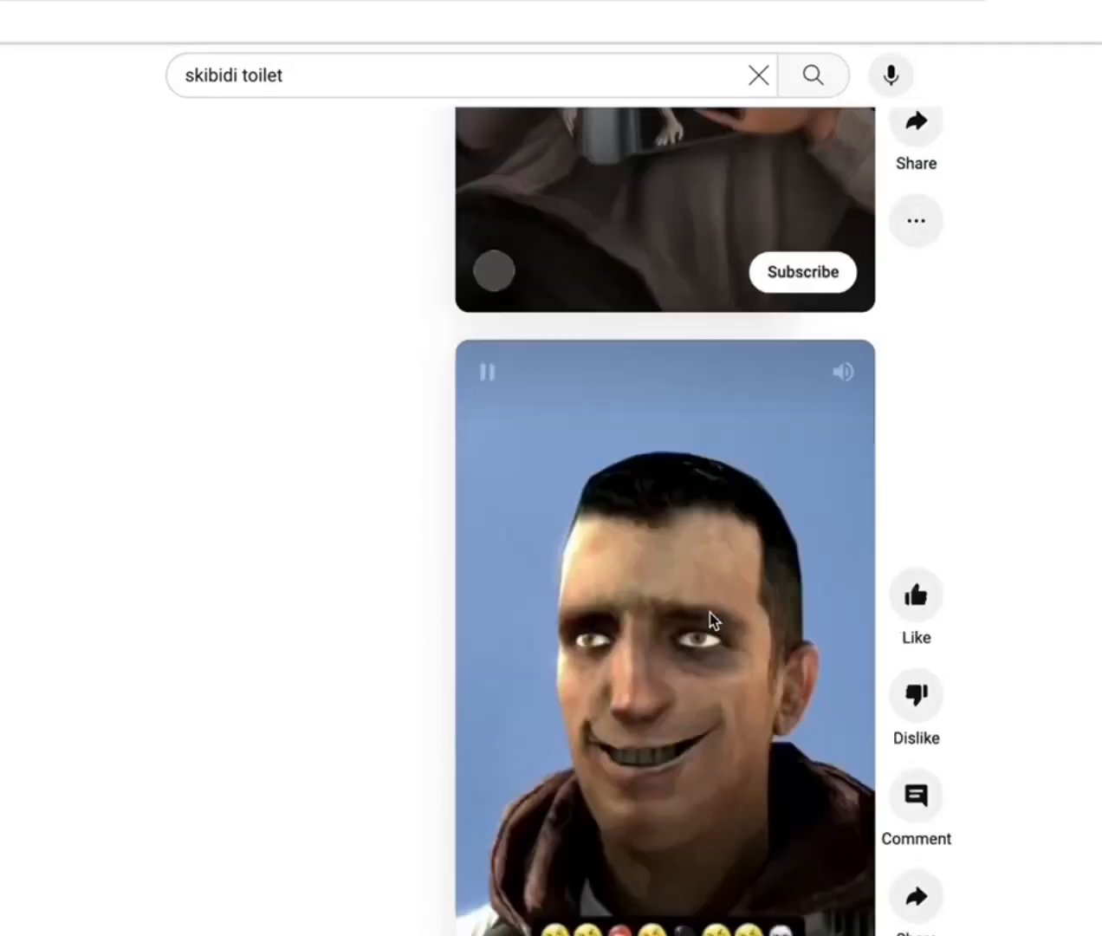
{"action": "scroll", "scroll_direction": "down", "scroll_amount": 3}
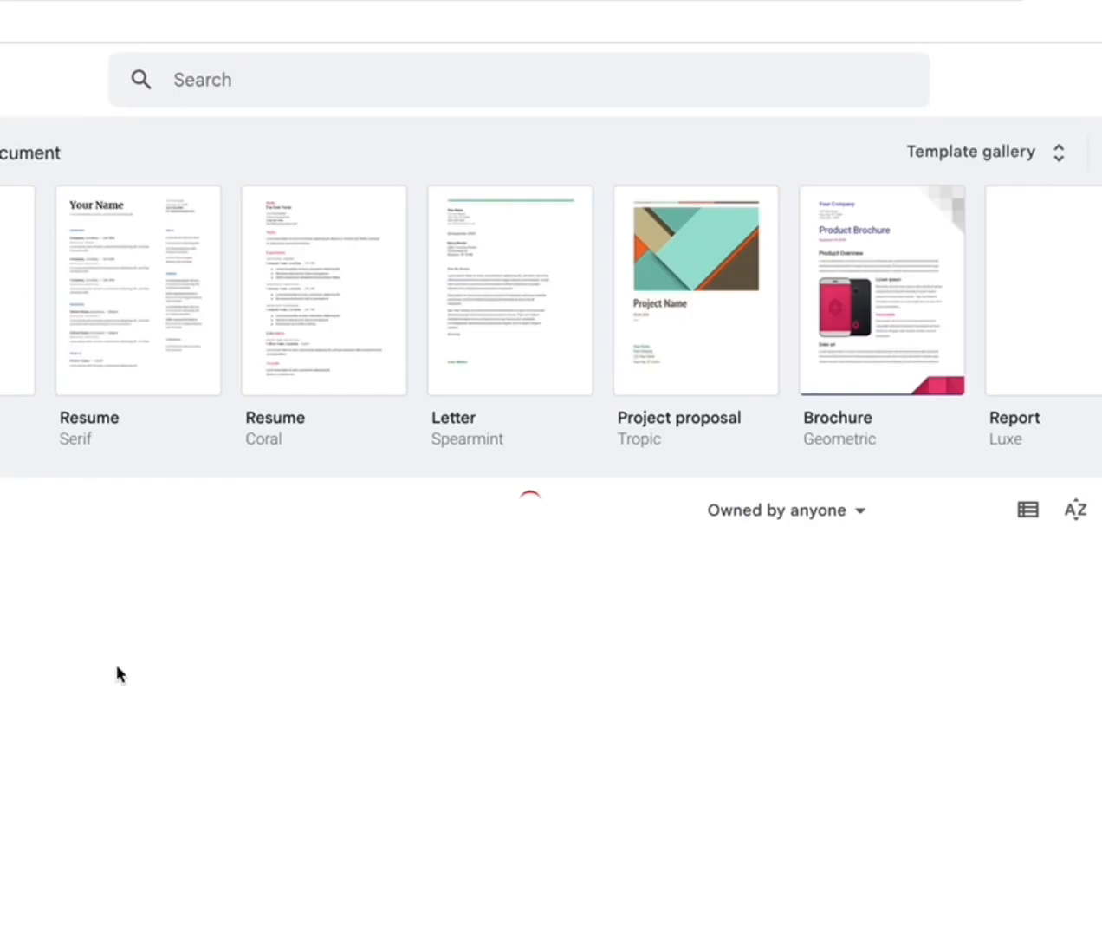
- Scroll the Google Docs list to the script document ending 'Absolutely not. I began'
{"action": "scroll", "scroll_direction": "down", "scroll_amount": 3}
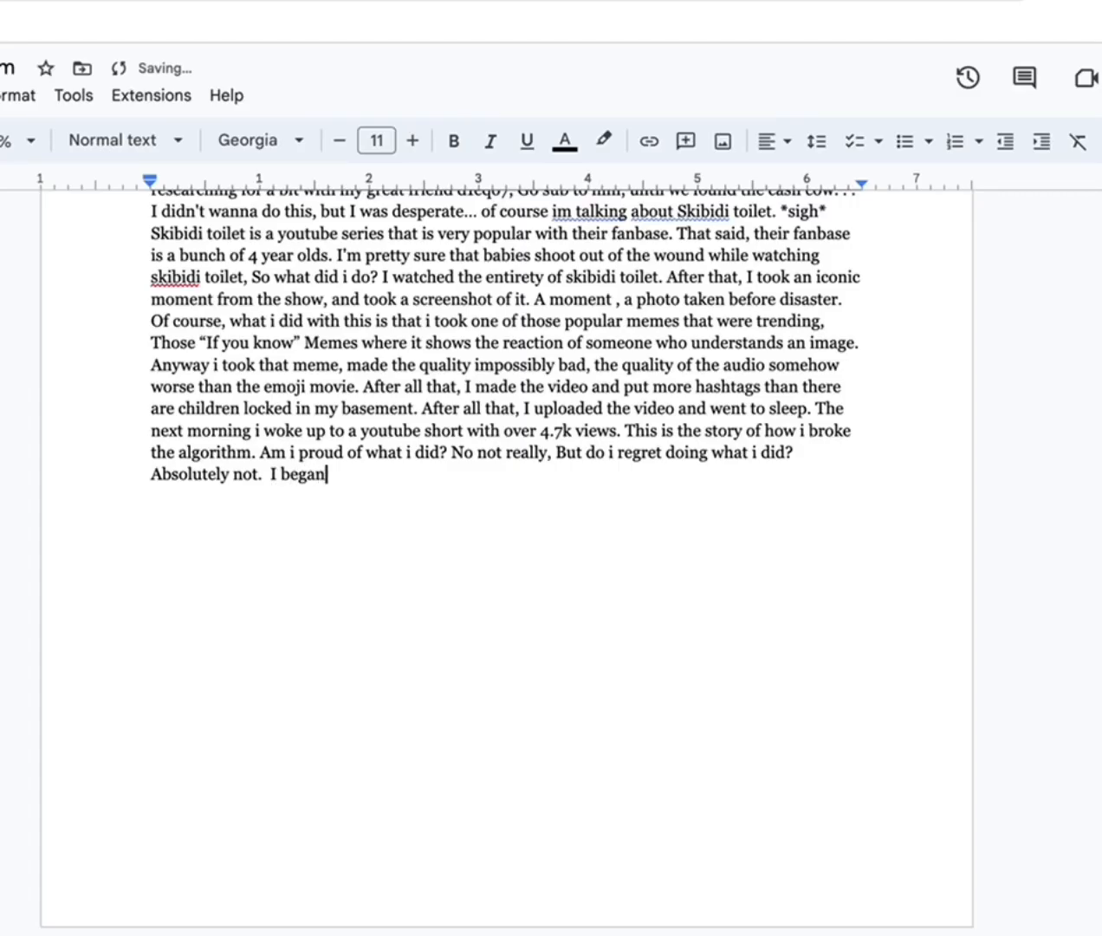
- Finish the script with 'the script to this video,' and 'Pretty meta right?'
{"action": "key", "text": "Backspace"}
{"action": "type", "text": " to write "}
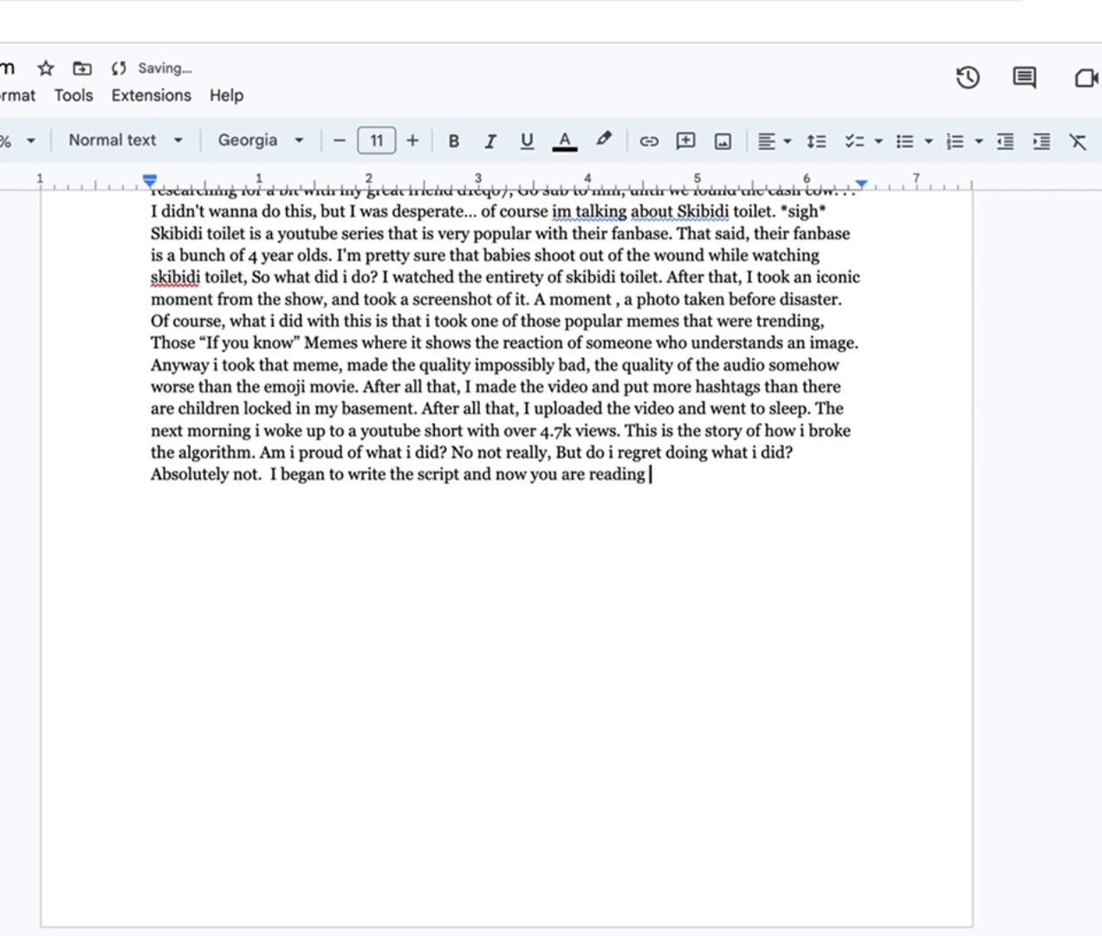
{"action": "type", "text": "the script to th"}
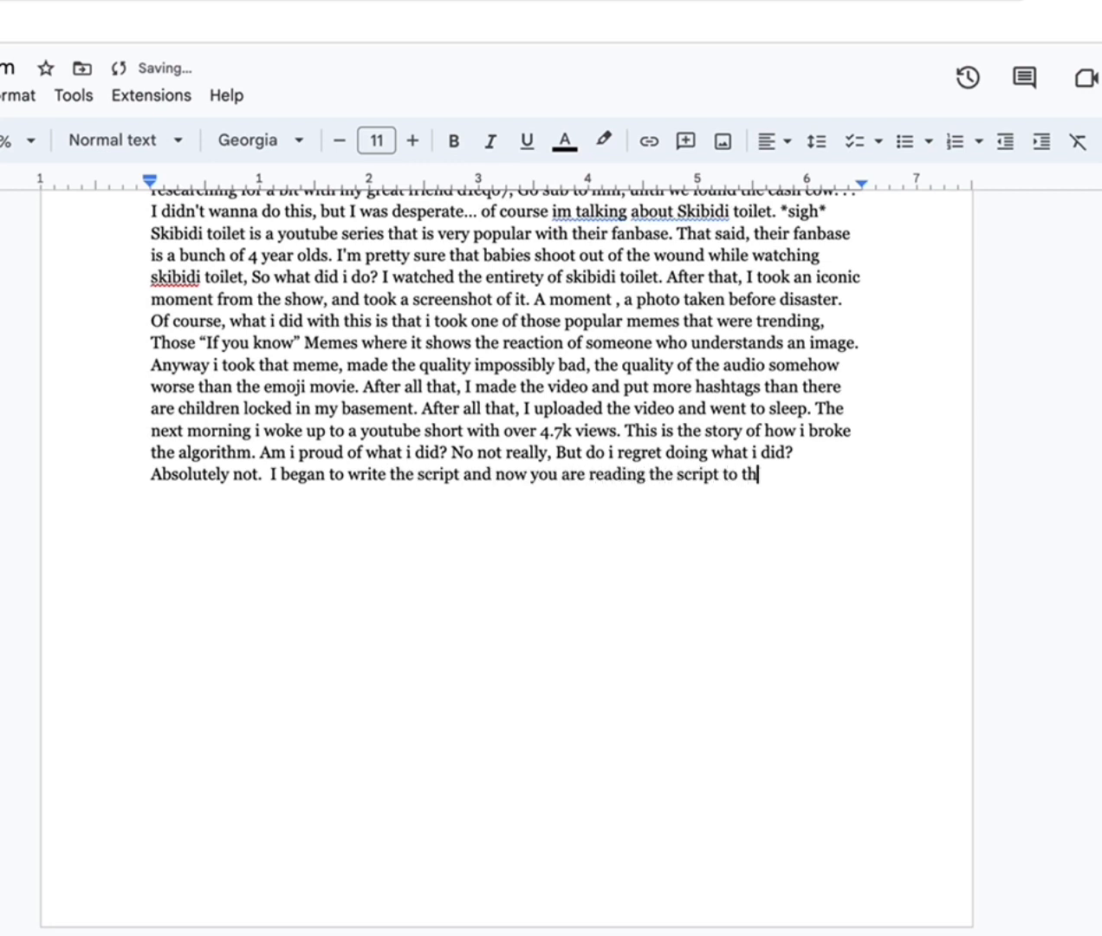
{"action": "type", "text": "is video"}
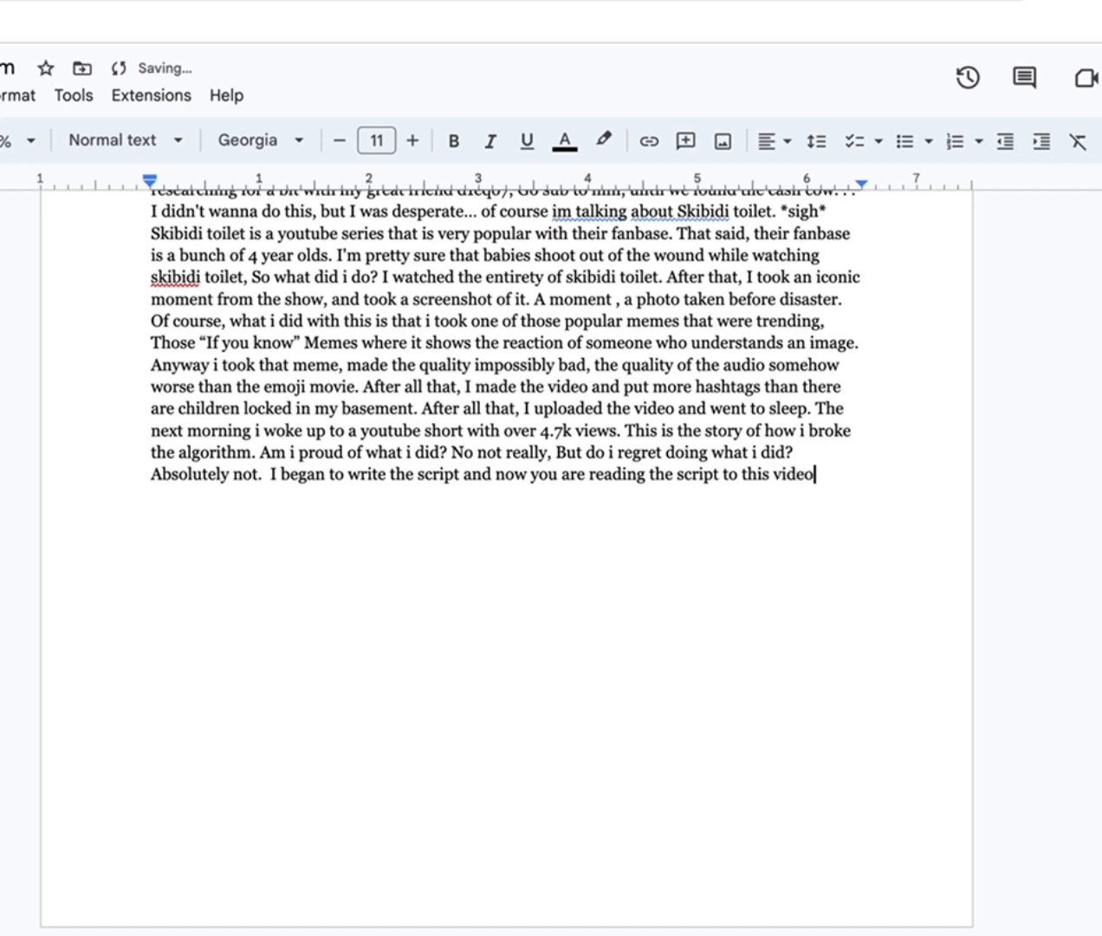
{"action": "type", "text": ","}
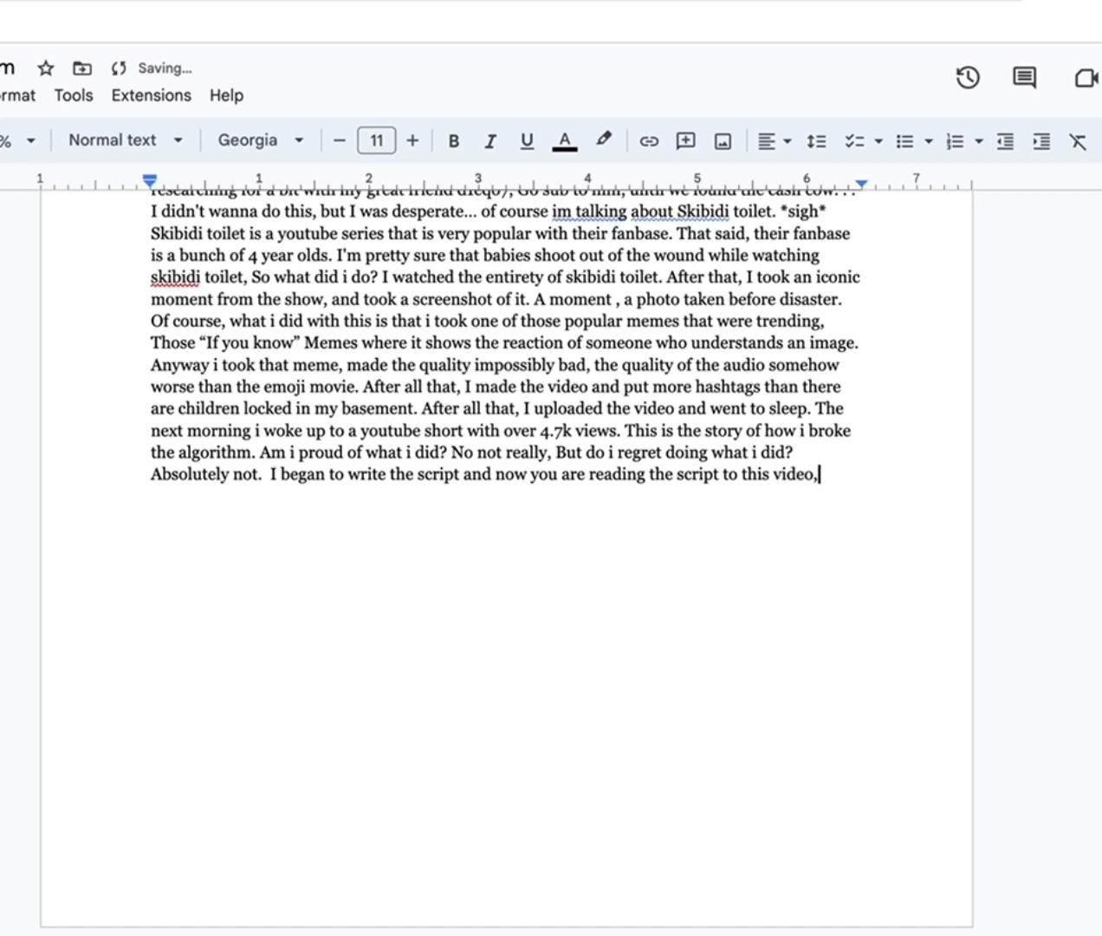
{"action": "type", "text": "Pretty meta"}
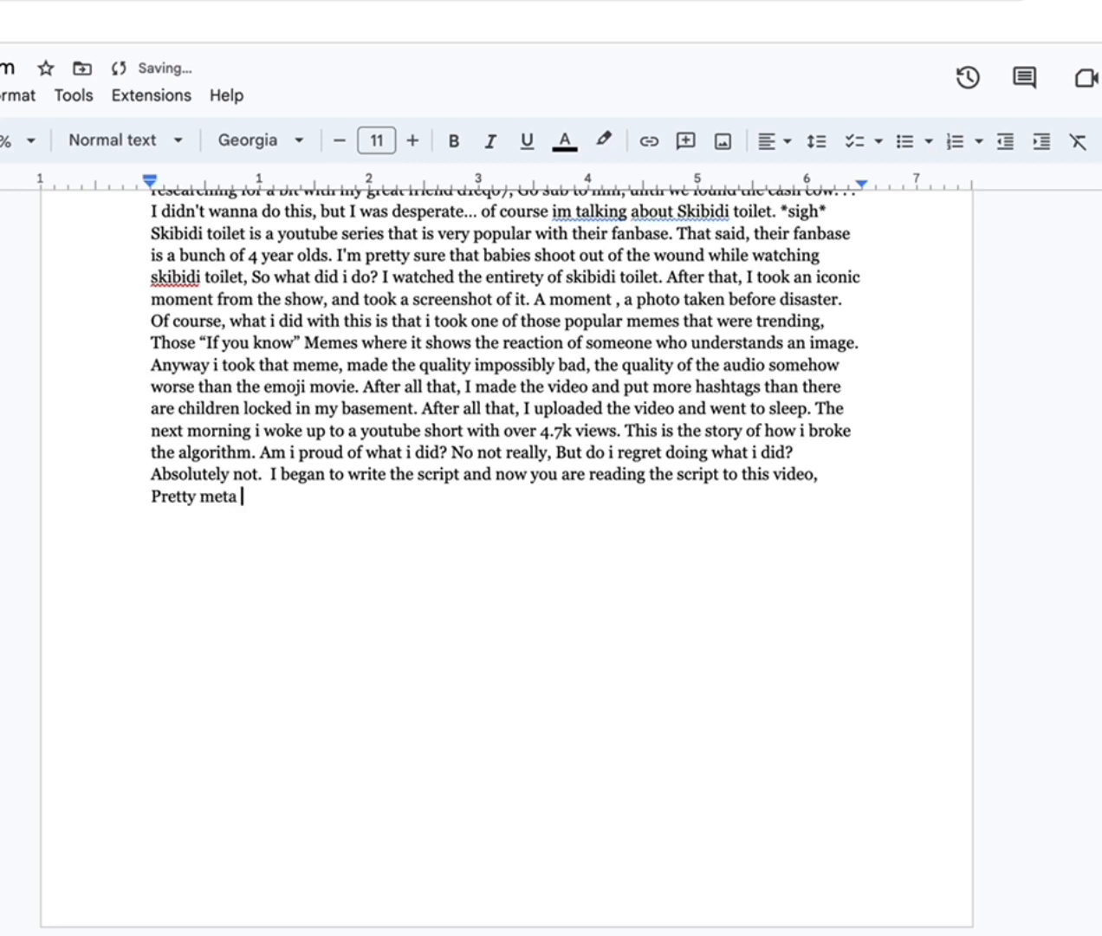
{"action": "type", "text": "right?"}
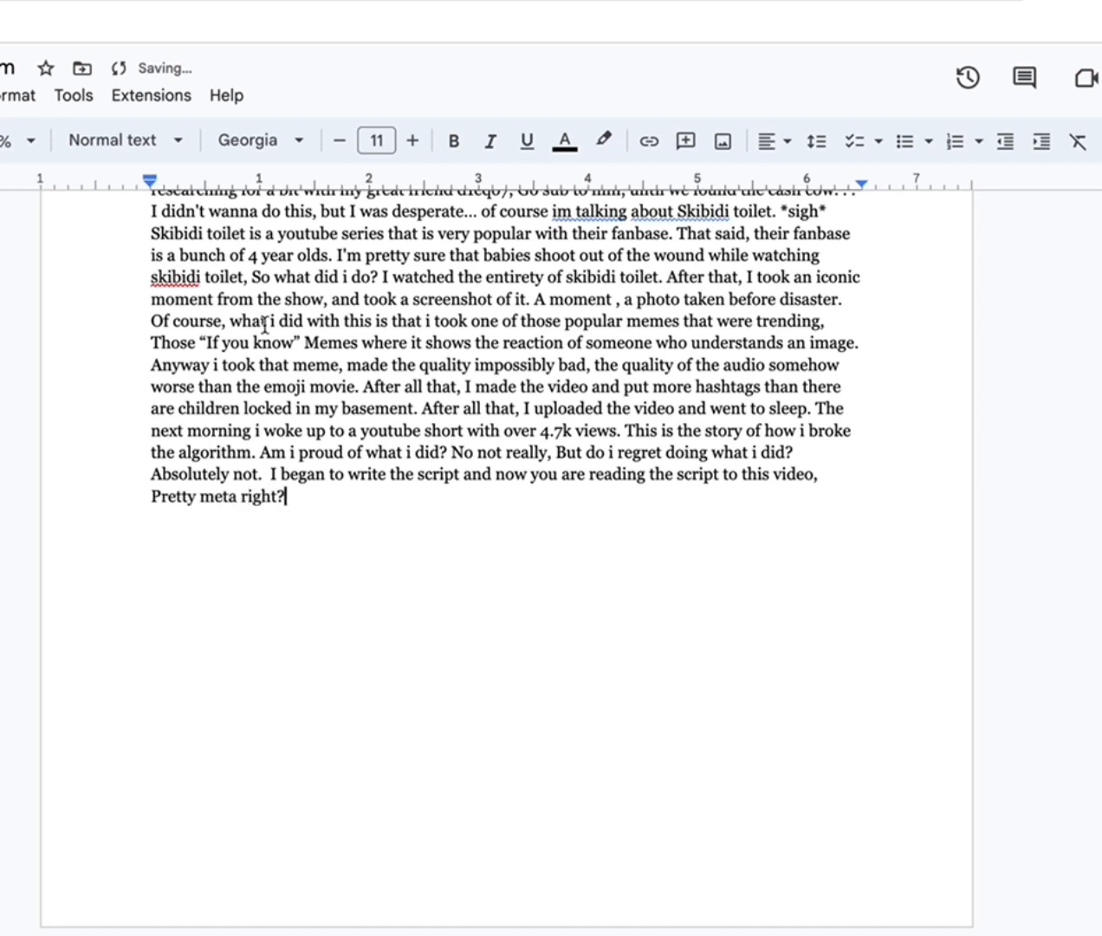